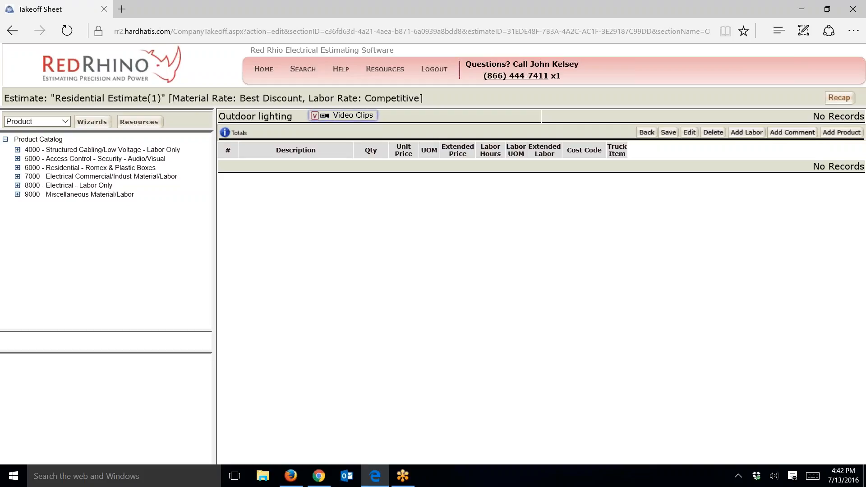
mouse_move(414, 277)
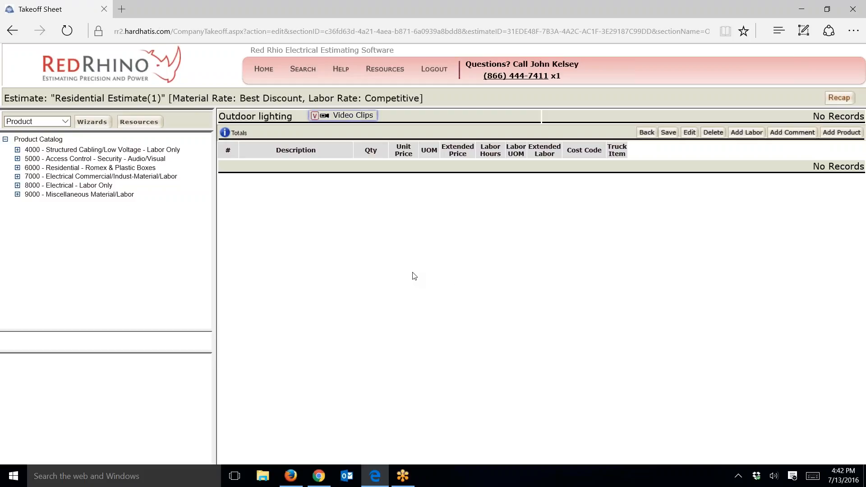
mouse_move(404, 258)
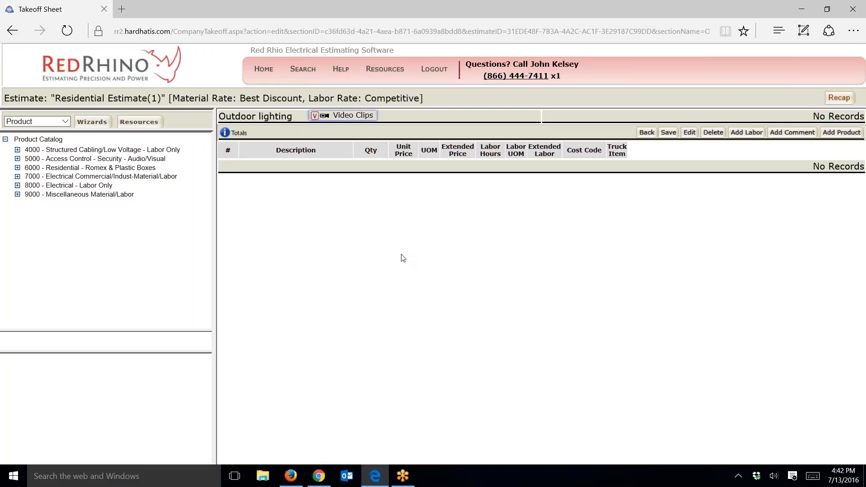
- Enter 'demo' as the labor line description, picking it from the suggestions
text(dem)
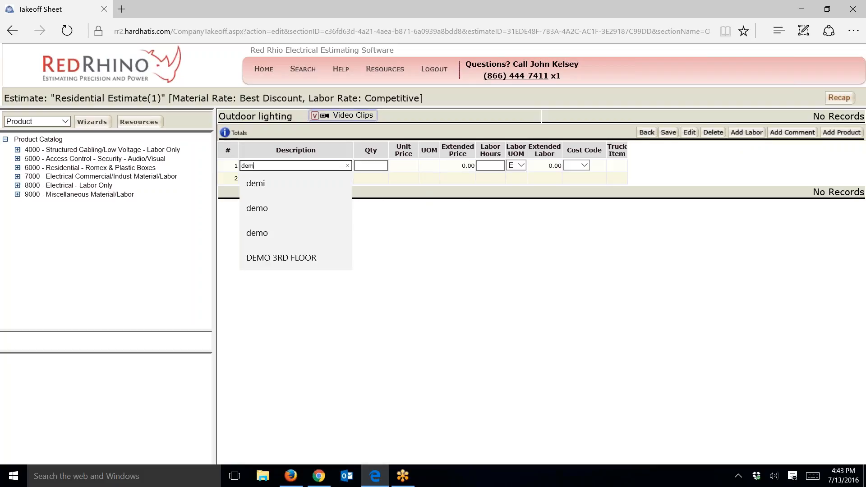
click(257, 209)
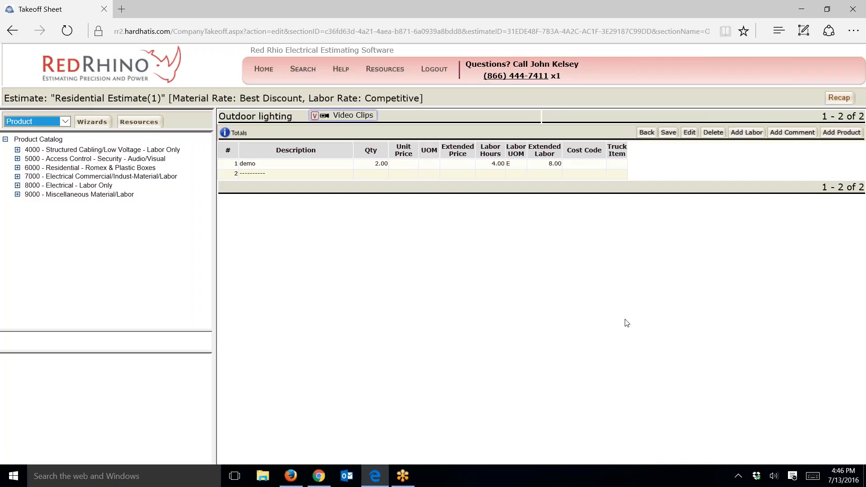
click(36, 121)
text(.25)
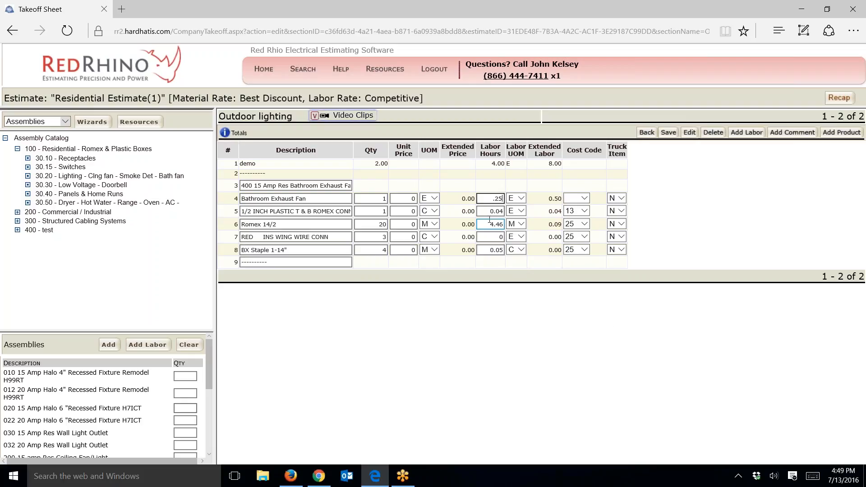
- Edit another line's labor hours and scroll the assemblies list toward the Res switch assemblies
click(667, 131)
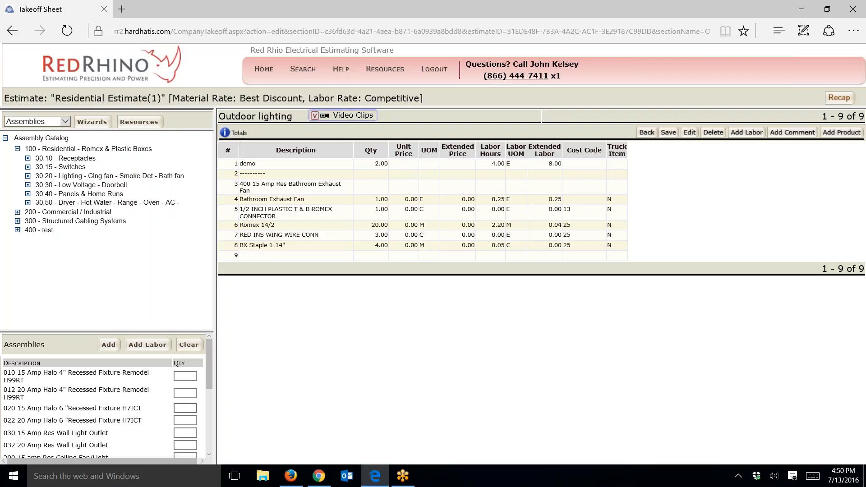
scroll(down, 3)
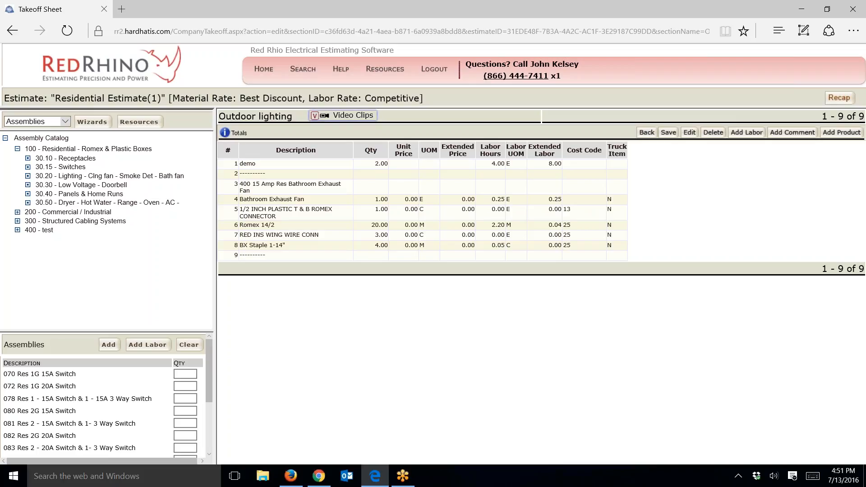
click(185, 398)
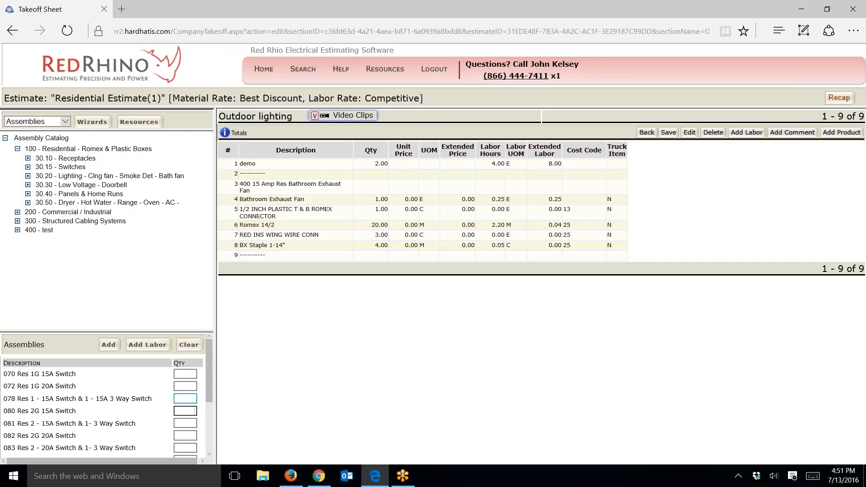
click(109, 345)
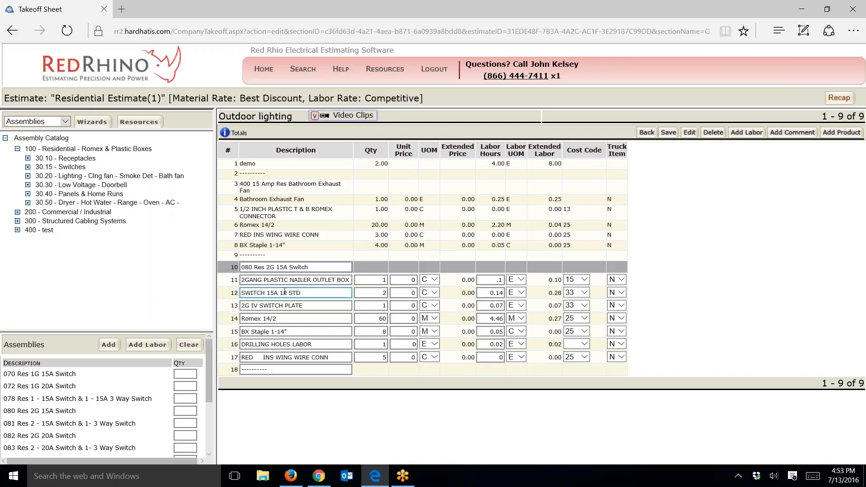
- Edit a labor hours value of the 080 Res 2G 15A Switch parts
click(489, 305)
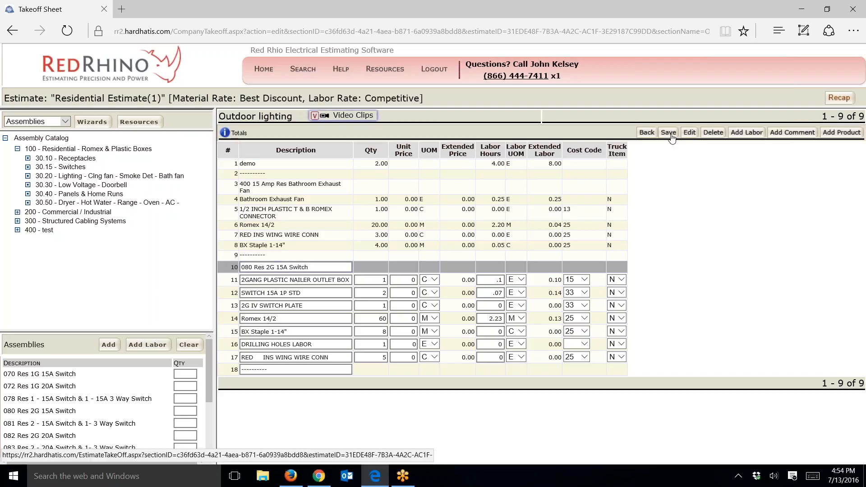
- Save the edited 2-gang switch assembly rows into the Outdoor lighting takeoff
click(667, 132)
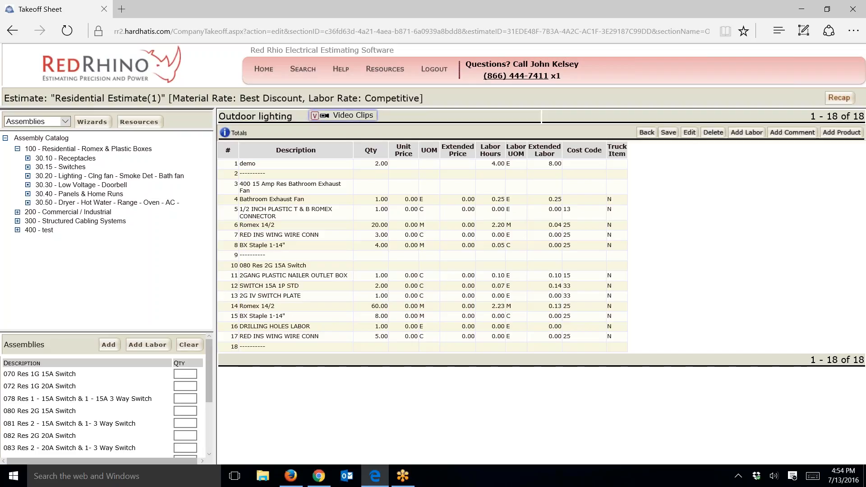